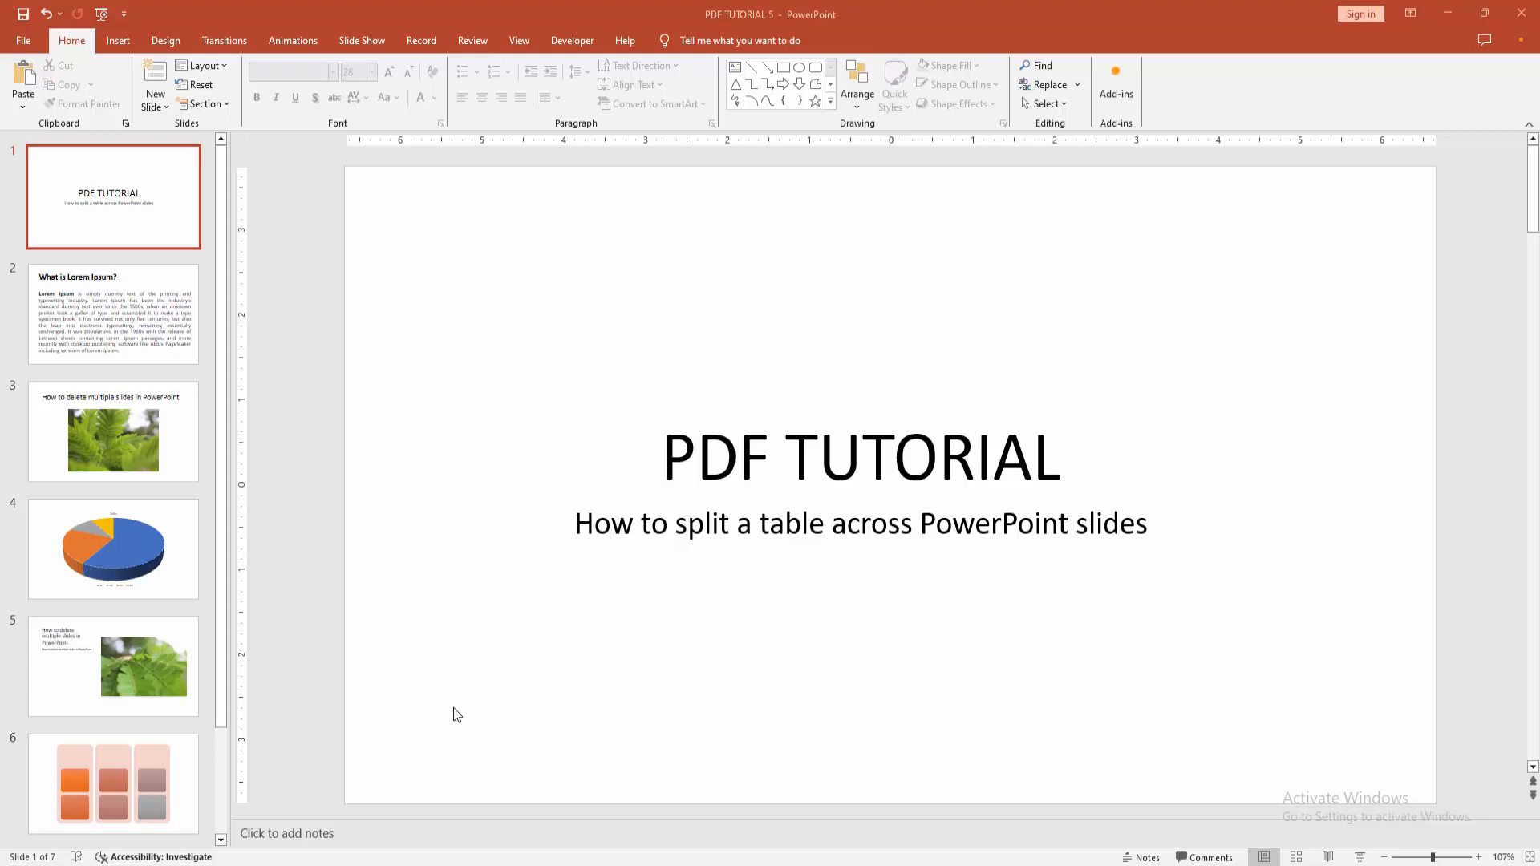
{"action": "mouse_move", "coordinate": [467, 715]}
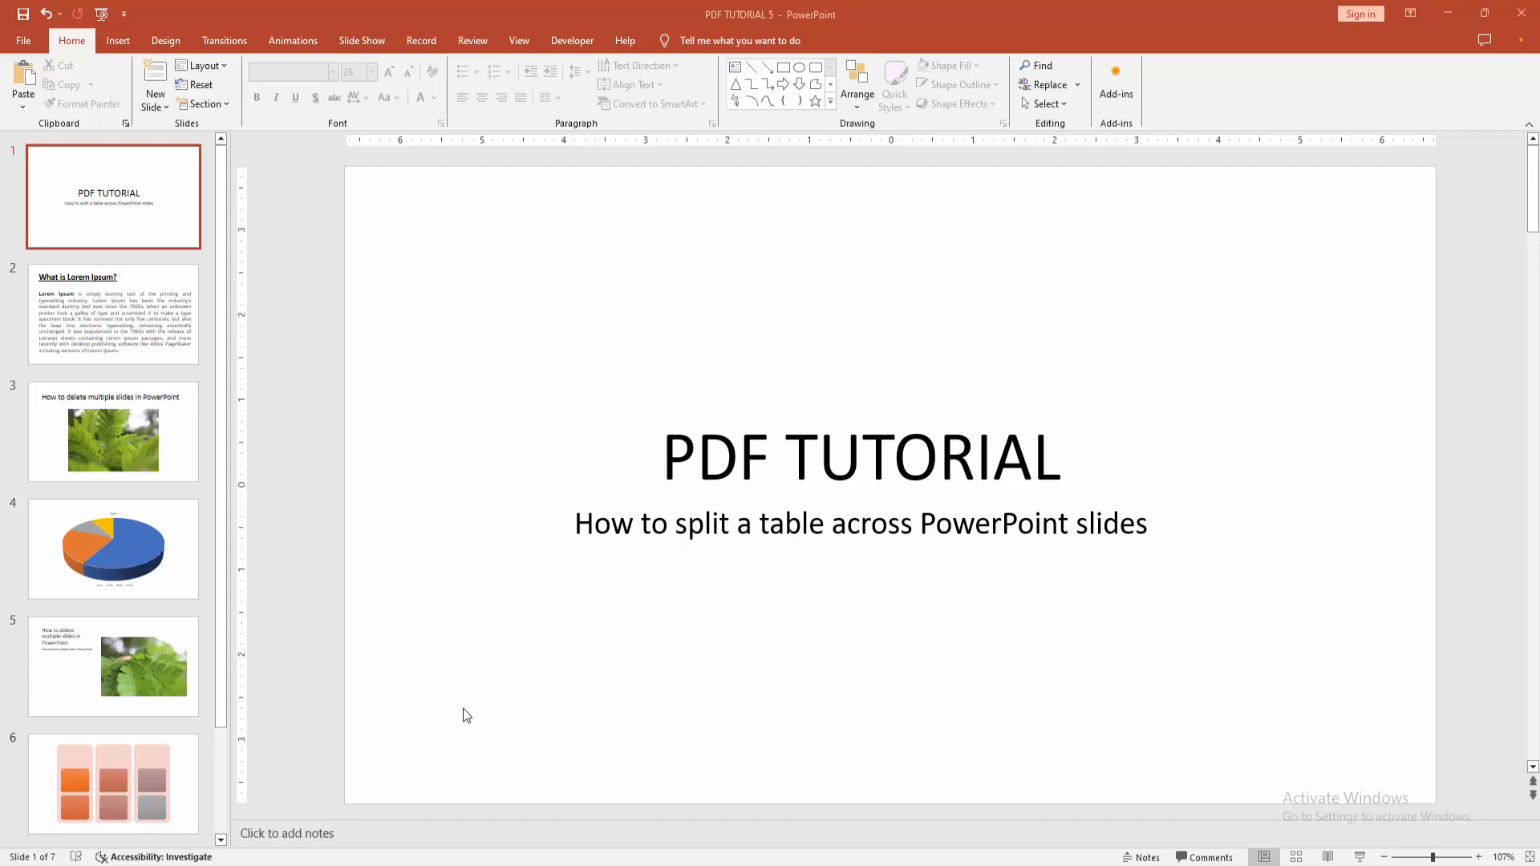
{"action": "mouse_move", "coordinate": [455, 718]}
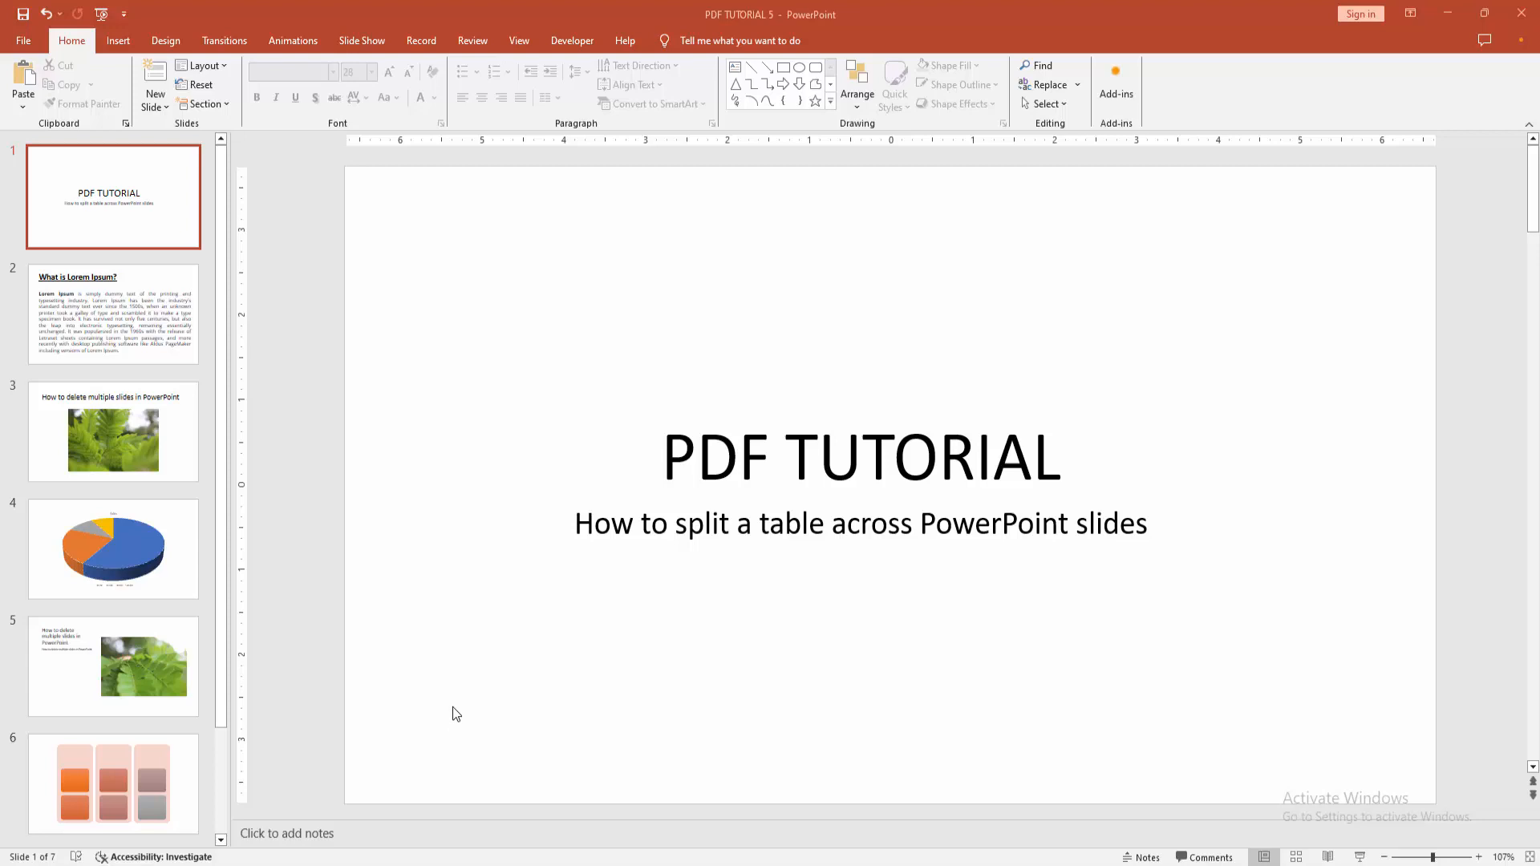
{"action": "mouse_move", "coordinate": [87, 162]}
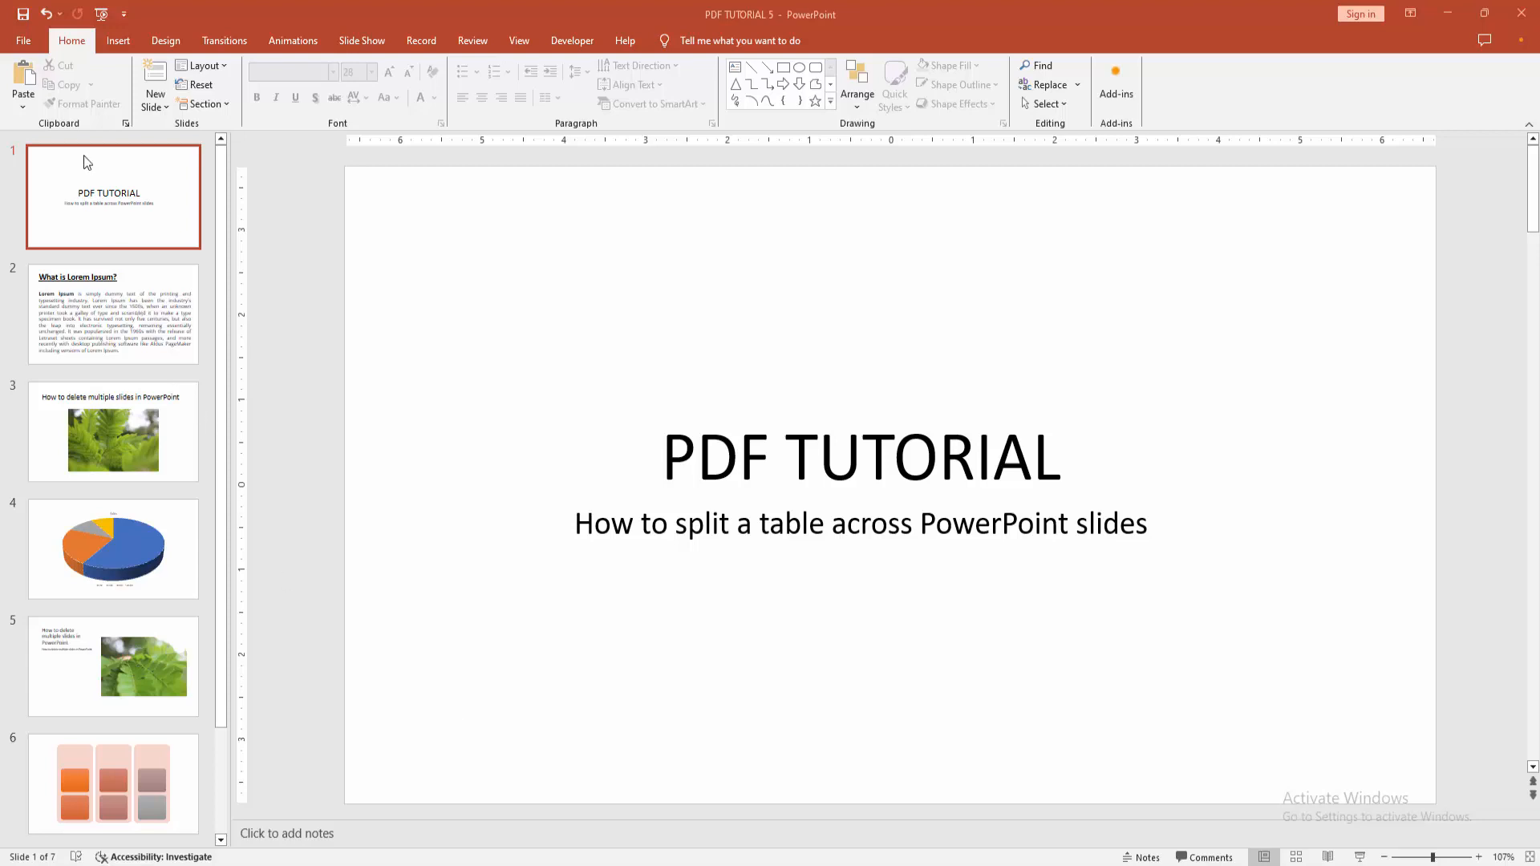
Add a Blank-layout slide after the title slide, making eight slides.
{"action": "left_click", "coordinate": [154, 106]}
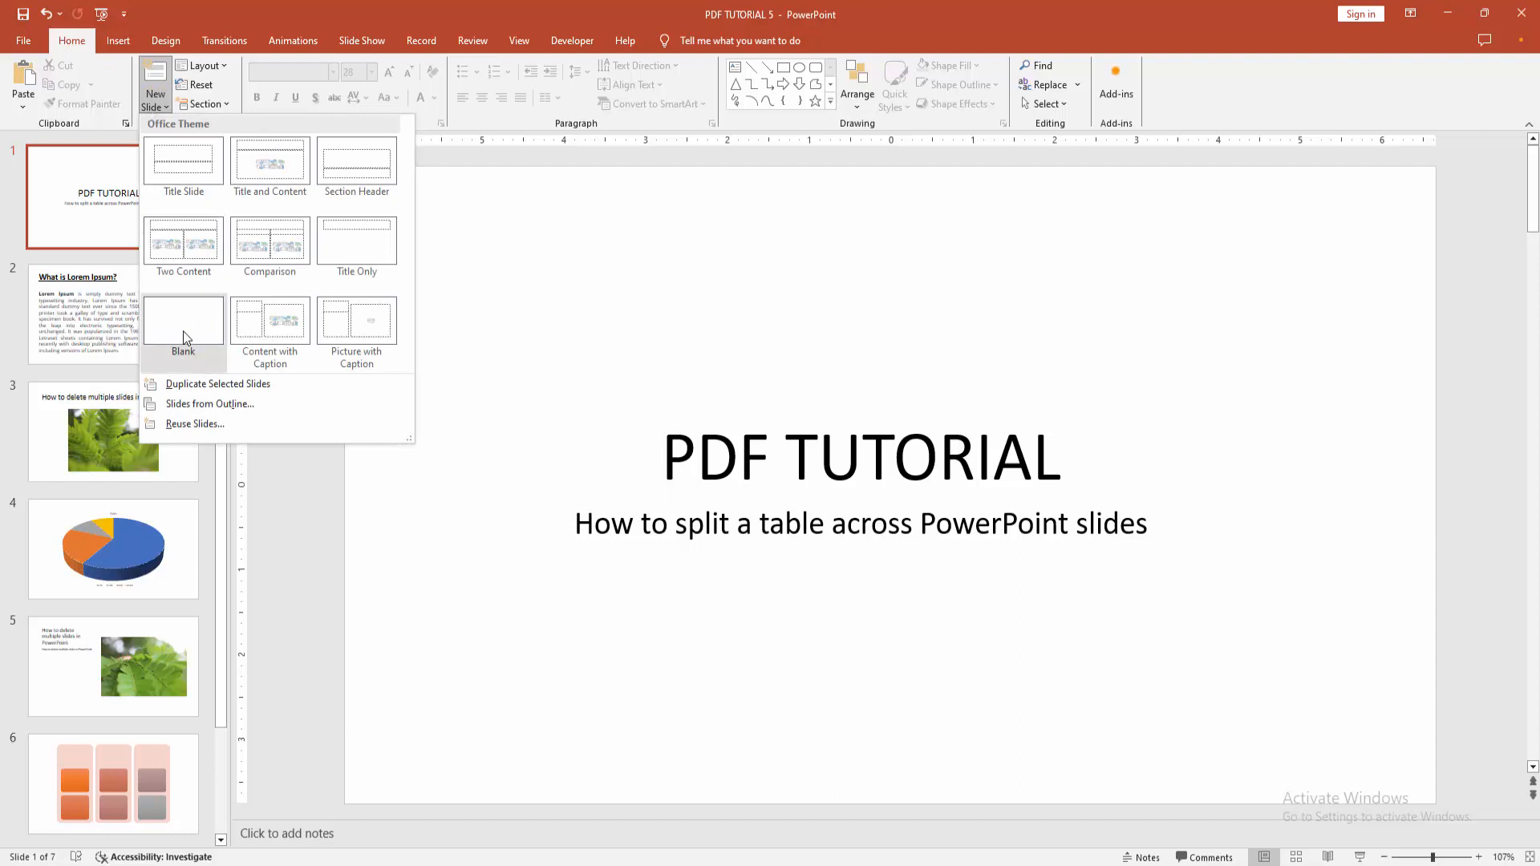
{"action": "left_click", "coordinate": [183, 321]}
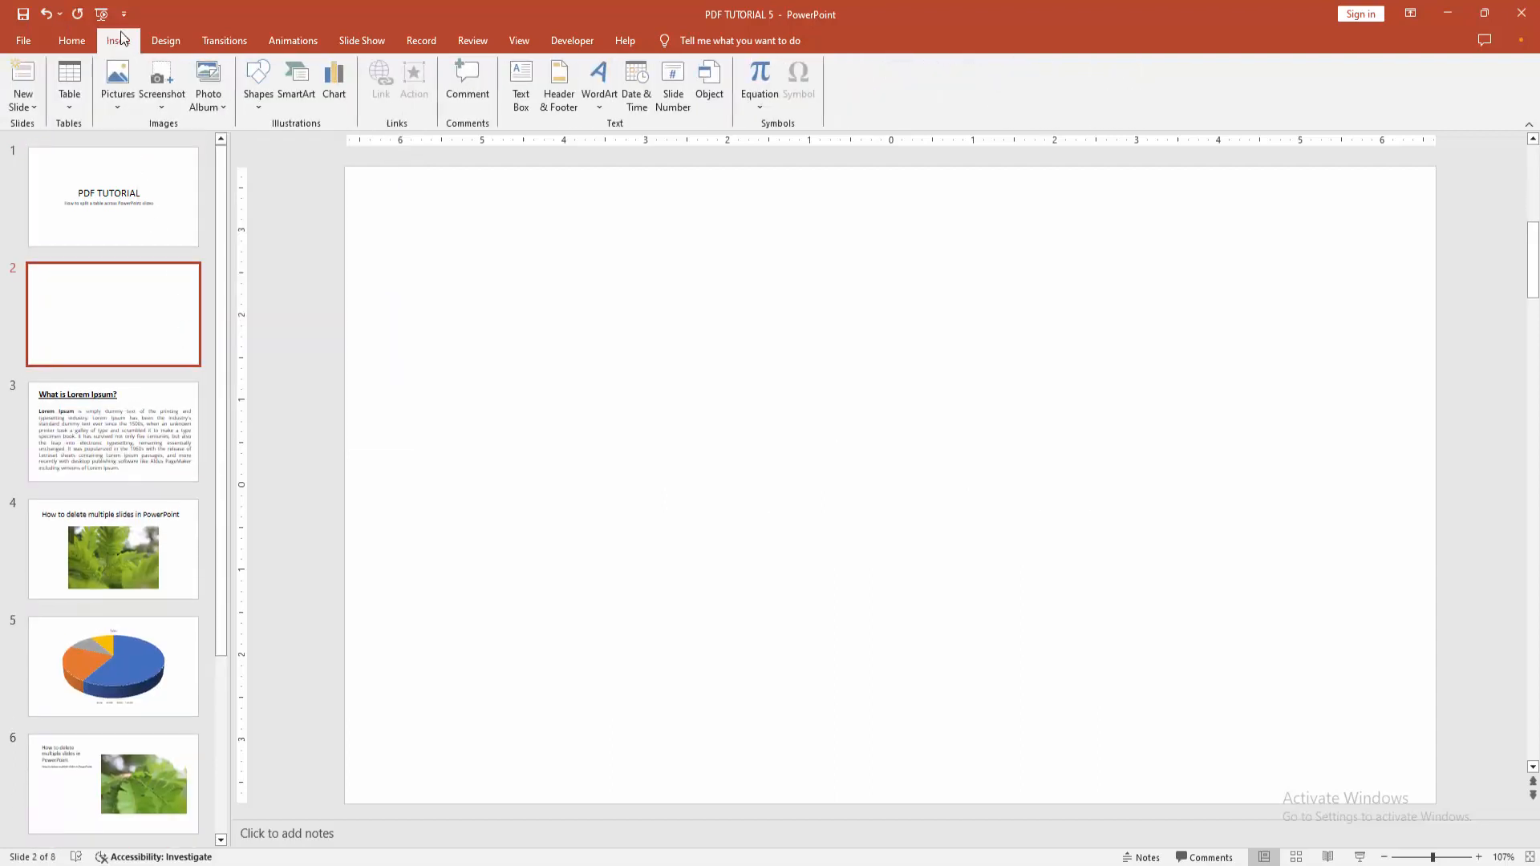
Insert an 8×7 table on slide 2.
{"action": "left_click", "coordinate": [69, 83]}
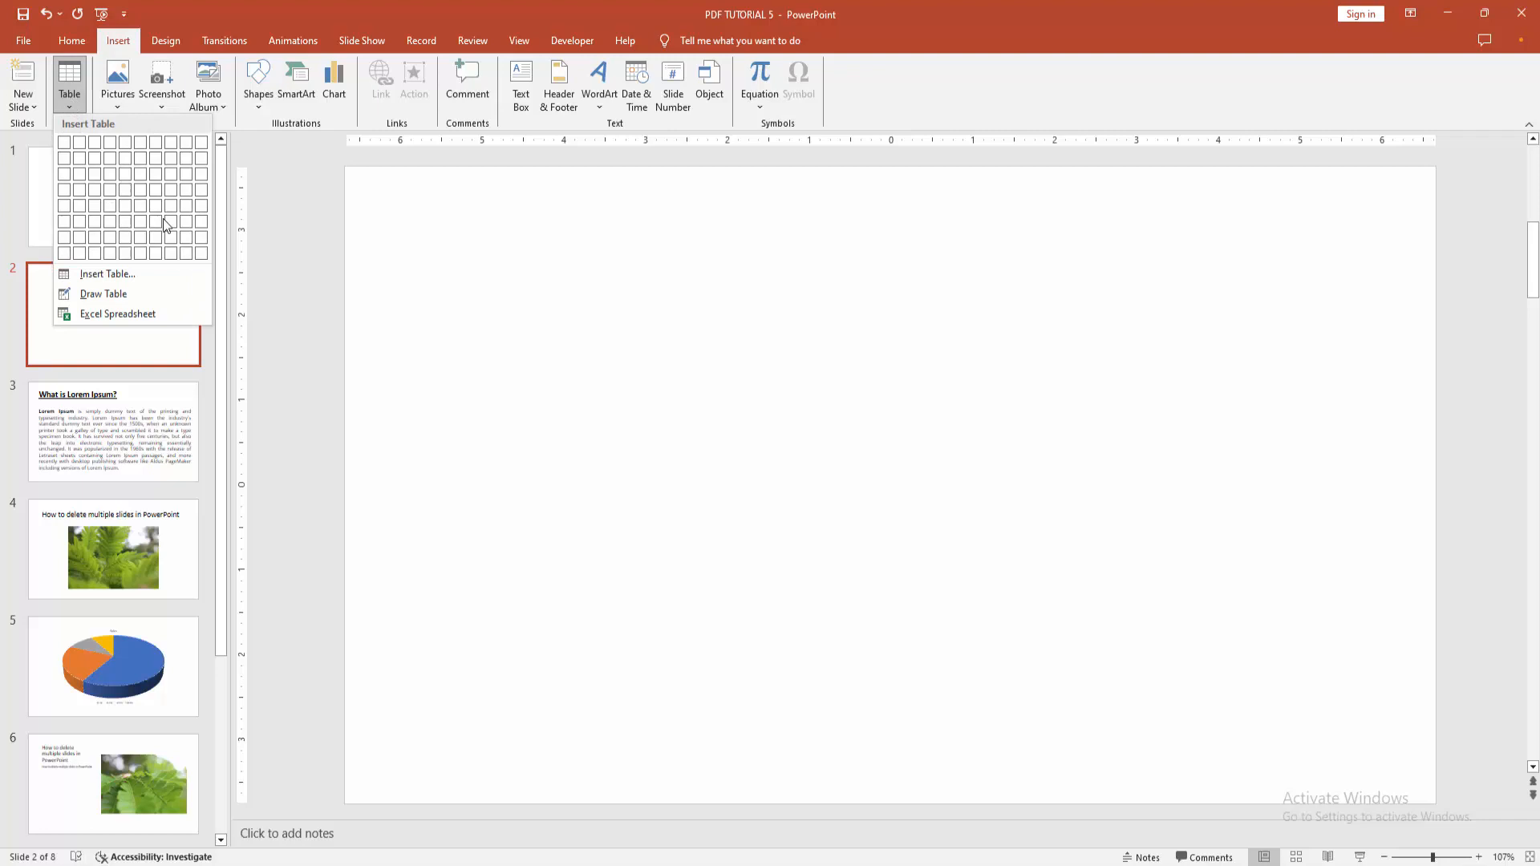
{"action": "left_click", "coordinate": [165, 227]}
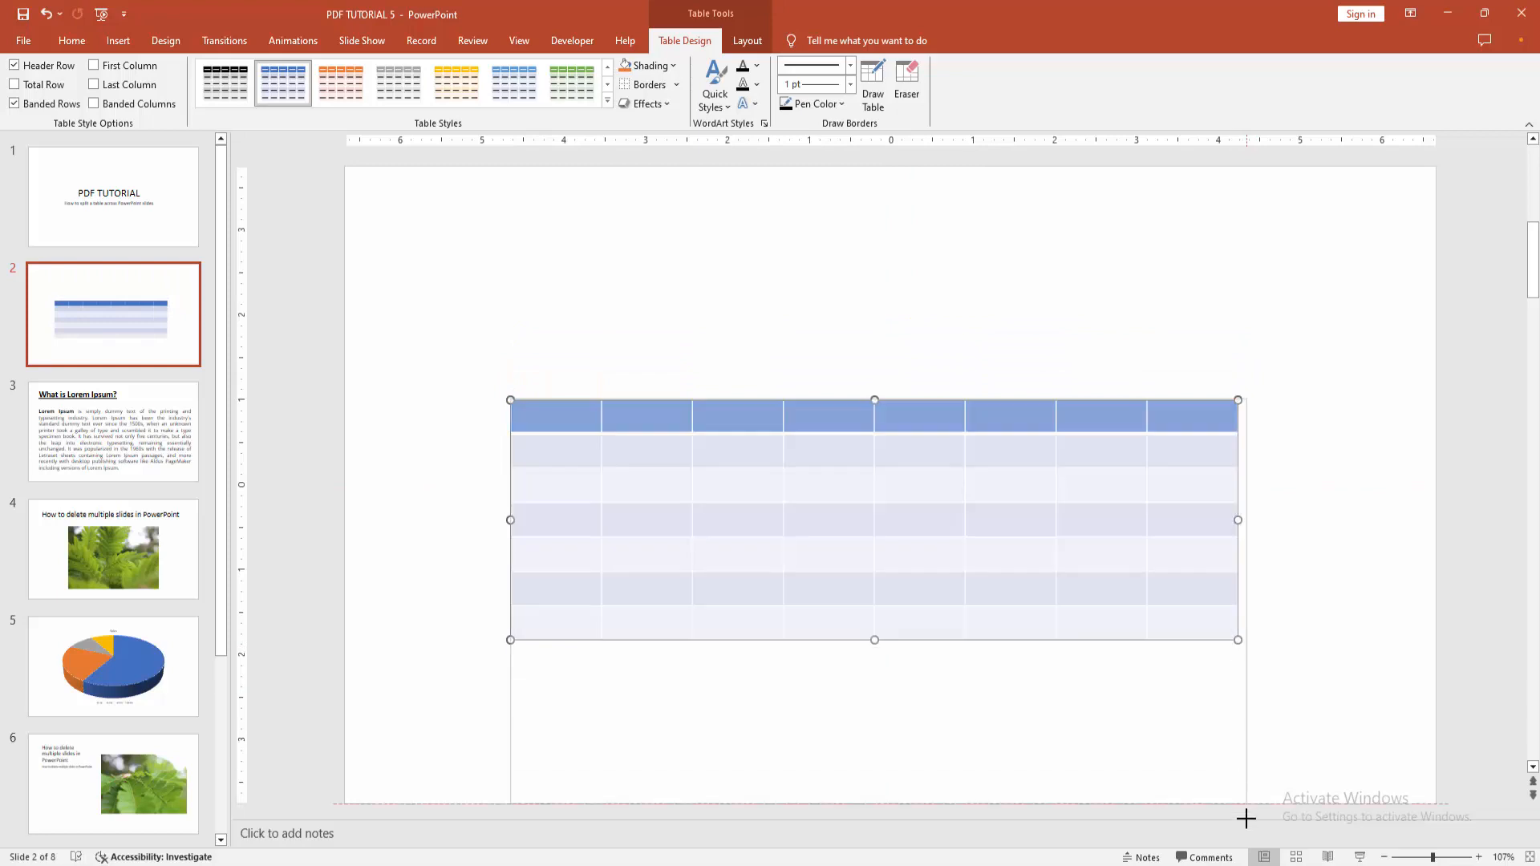
Stretch the table downward so it runs past the slide's bottom edge.
{"action": "left_click", "coordinate": [113, 665]}
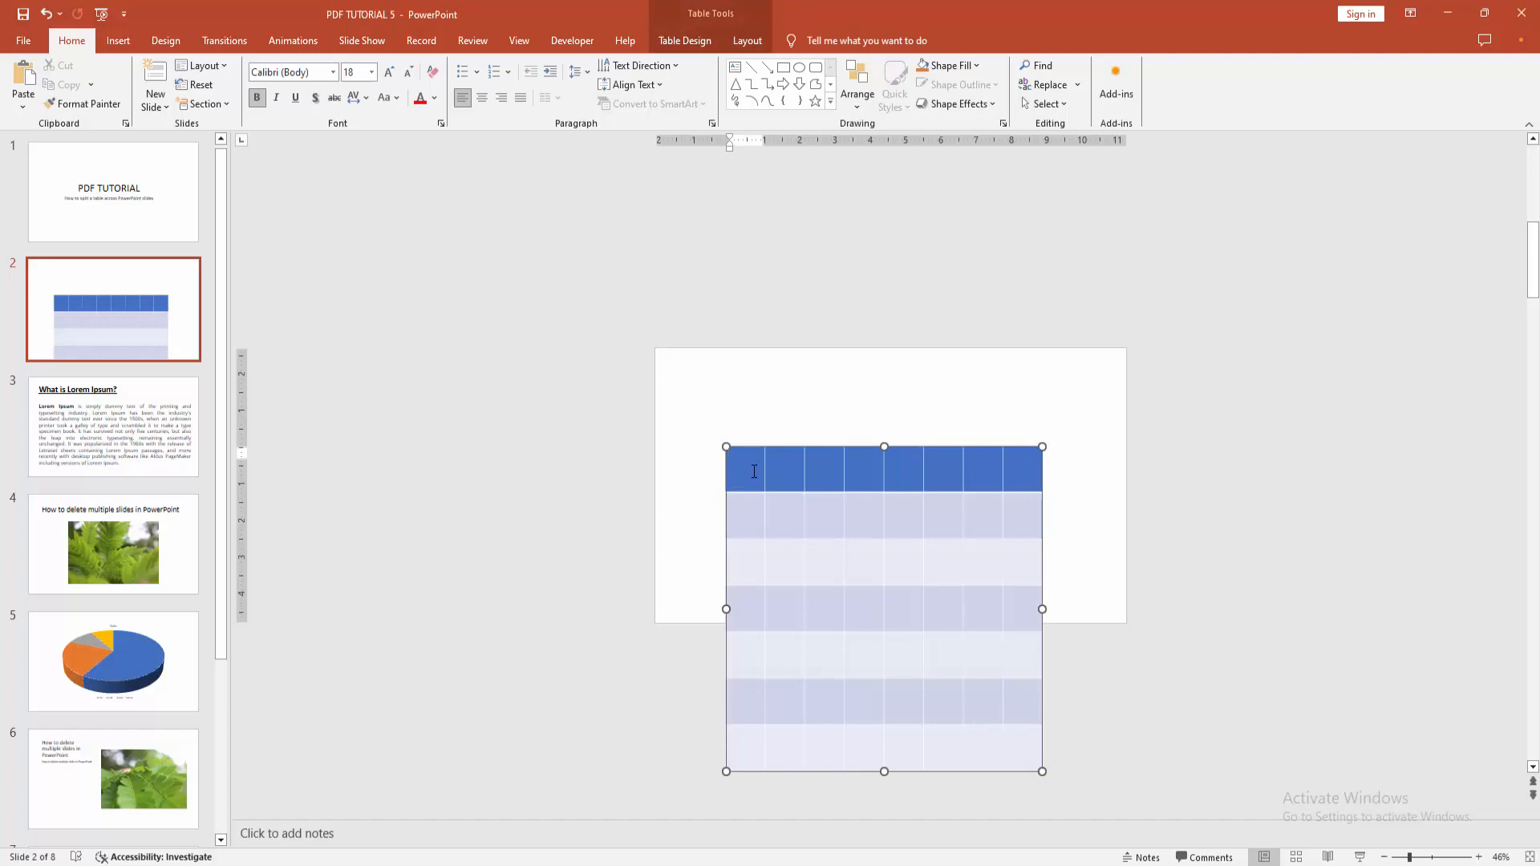
Label the first two header cells NAME and FATHER NAME, then return to slide 2.
{"action": "type", "text": "NAME"}
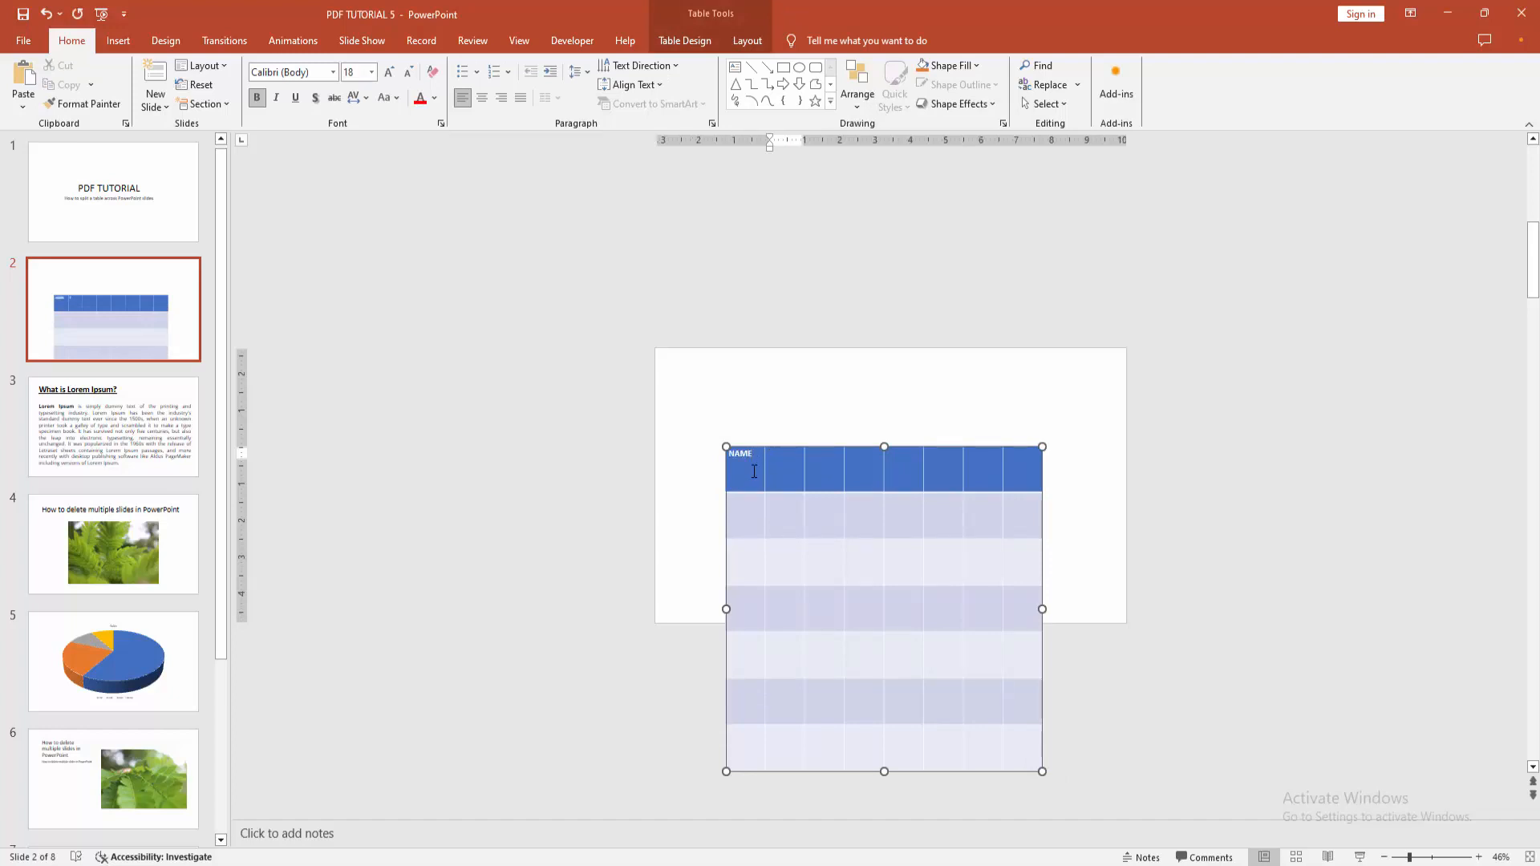
{"action": "type", "text": "FATHER H"}
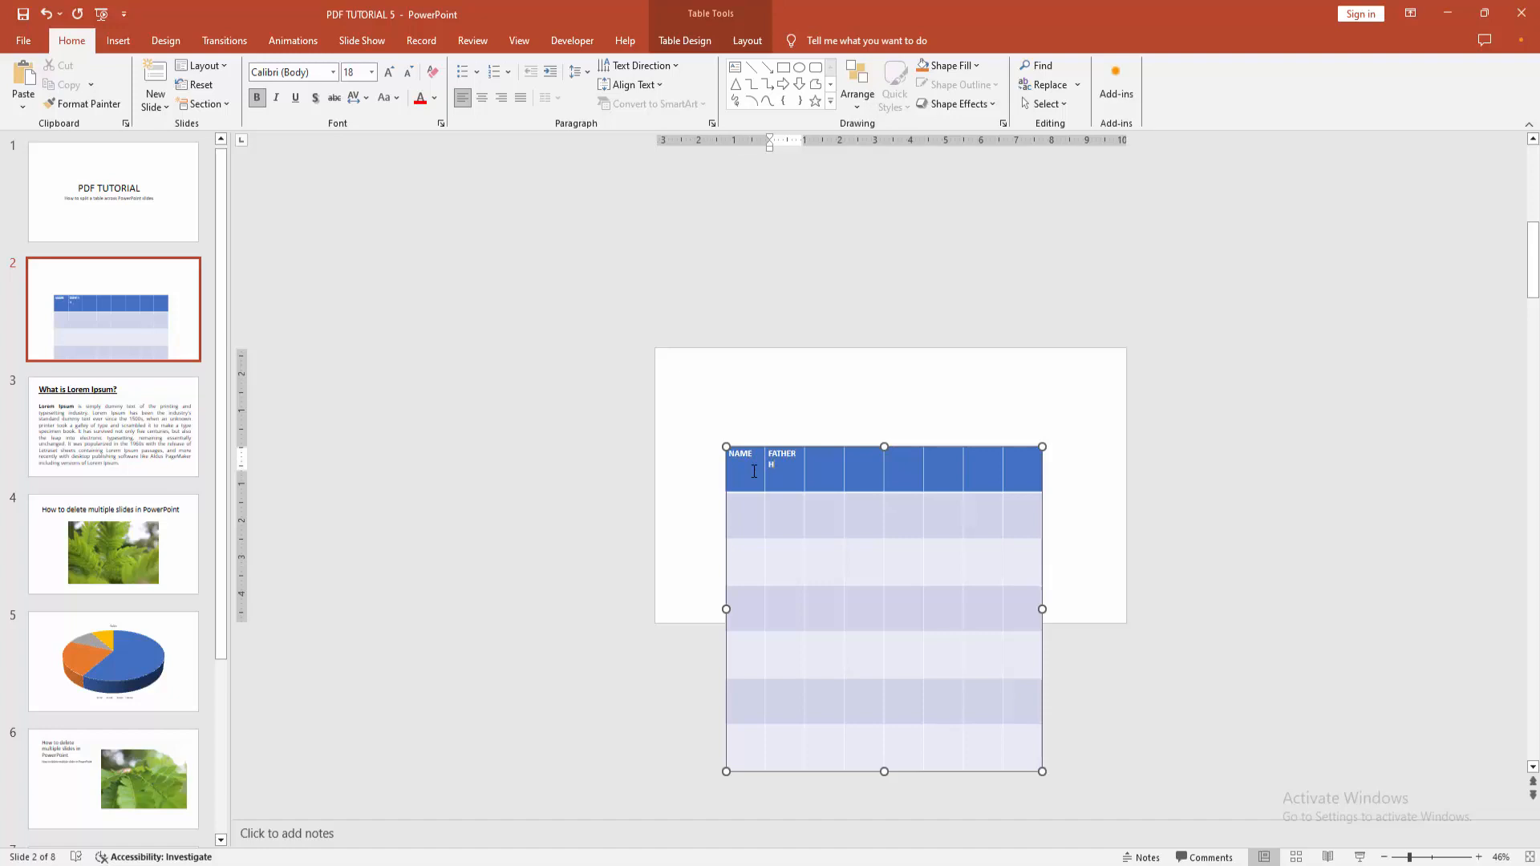
{"action": "type", "text": "MN"}
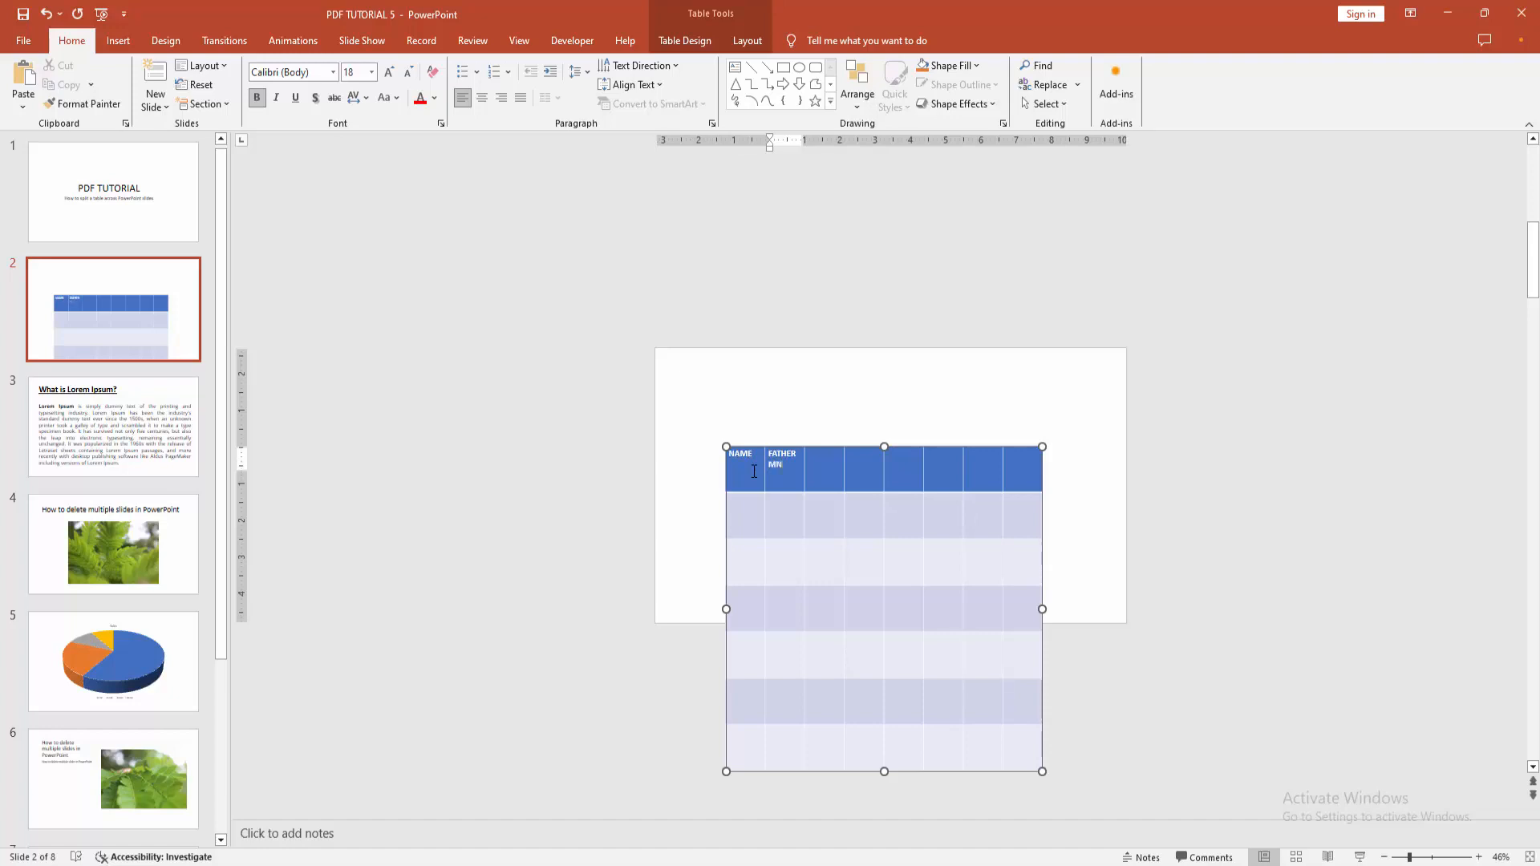
{"action": "type", "text": "NAME"}
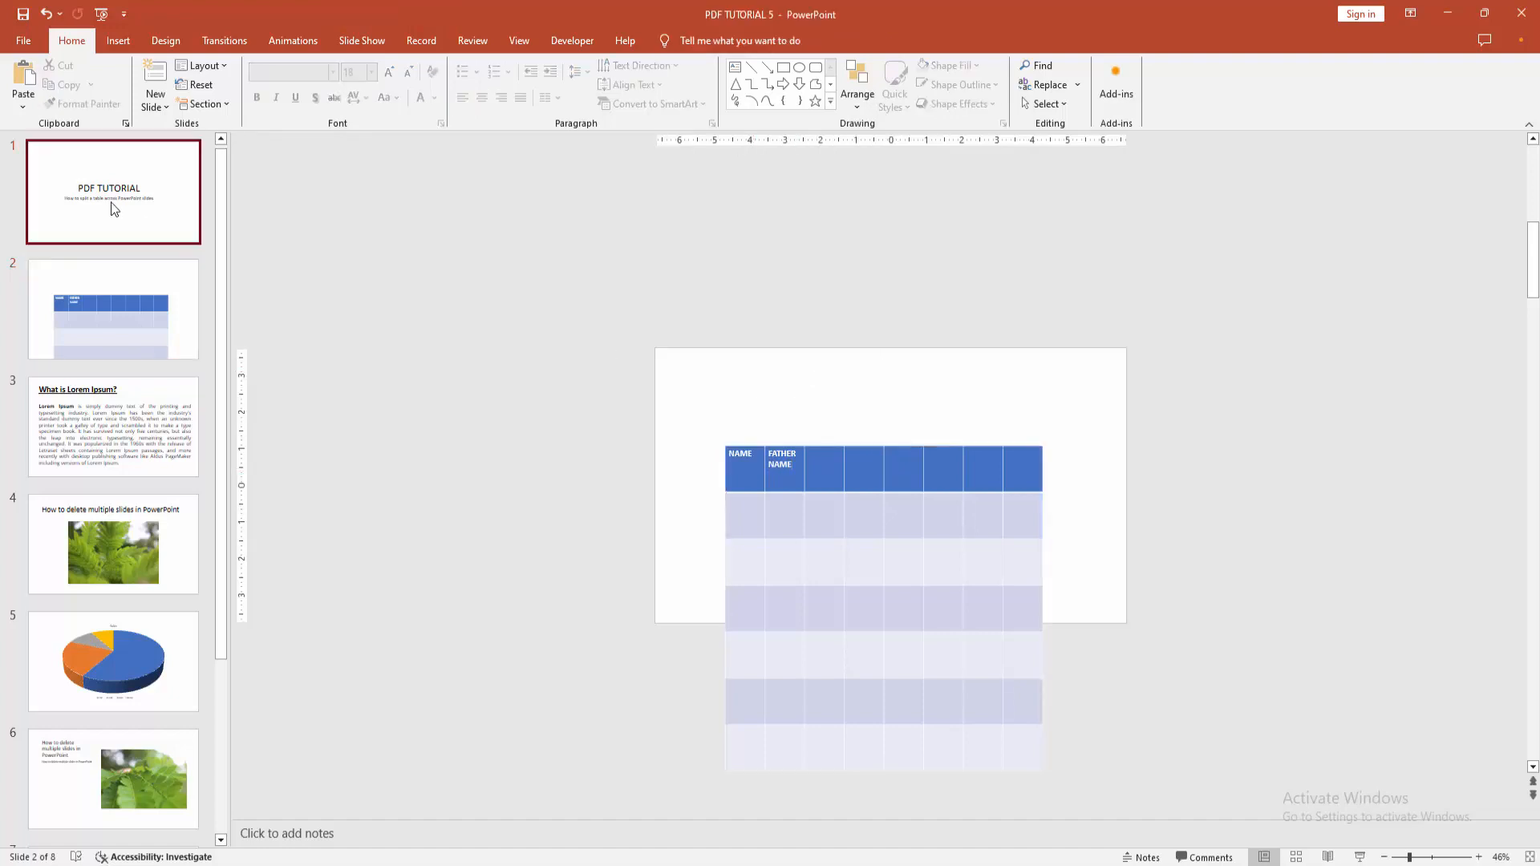
{"action": "left_click", "coordinate": [113, 309]}
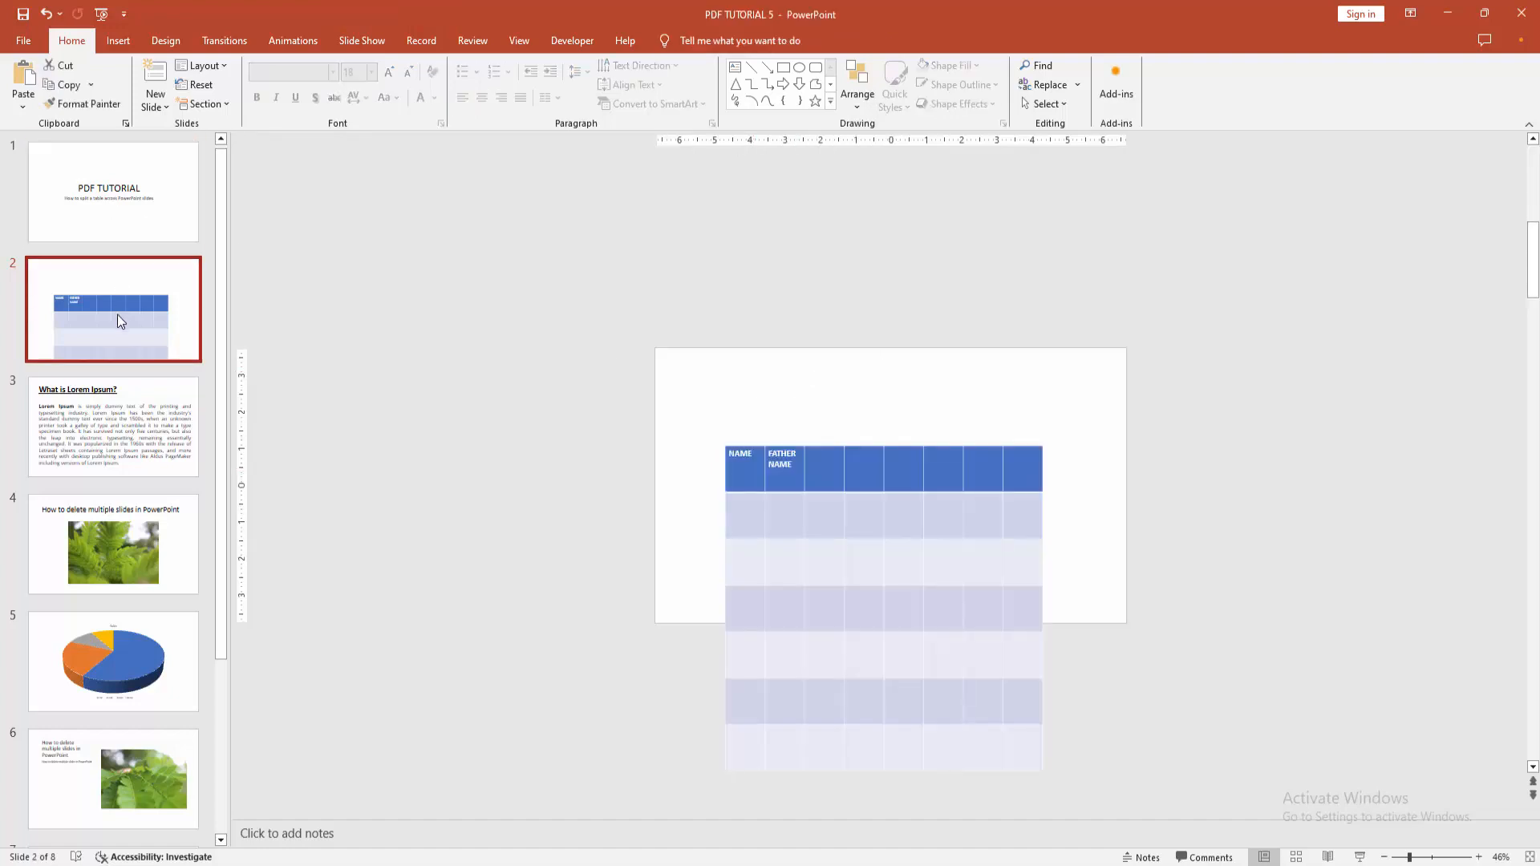